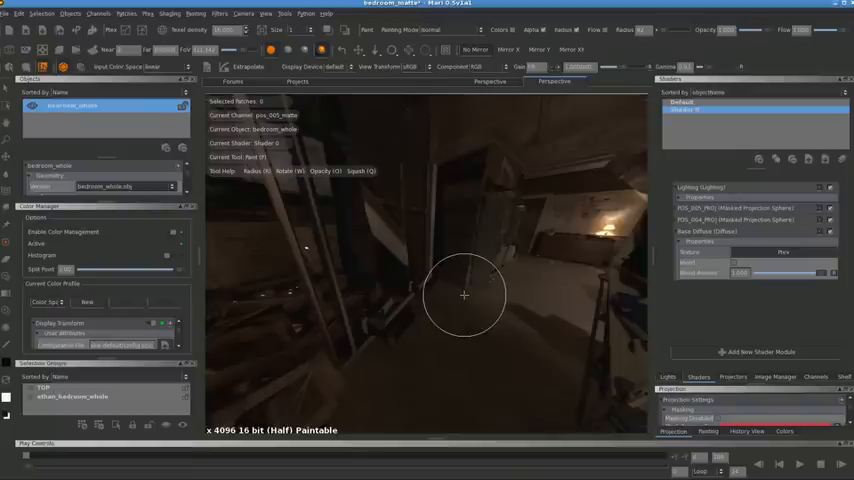
{"action": "mouse_move", "coordinate": [496, 336]}
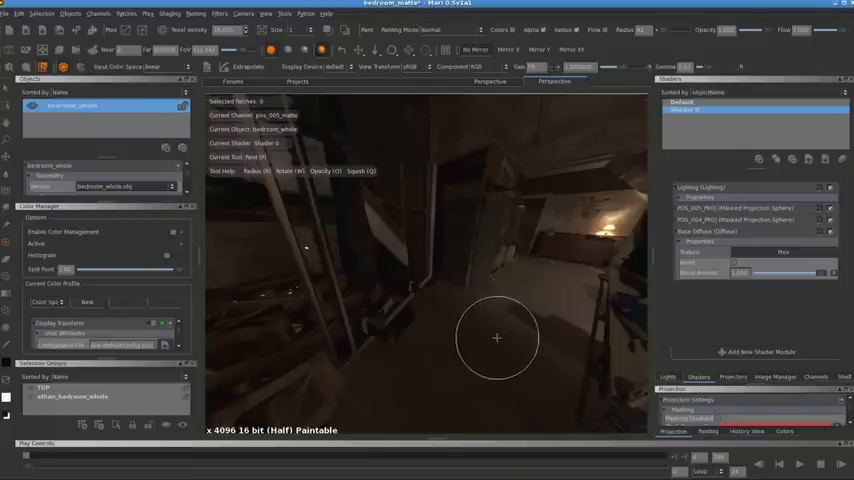